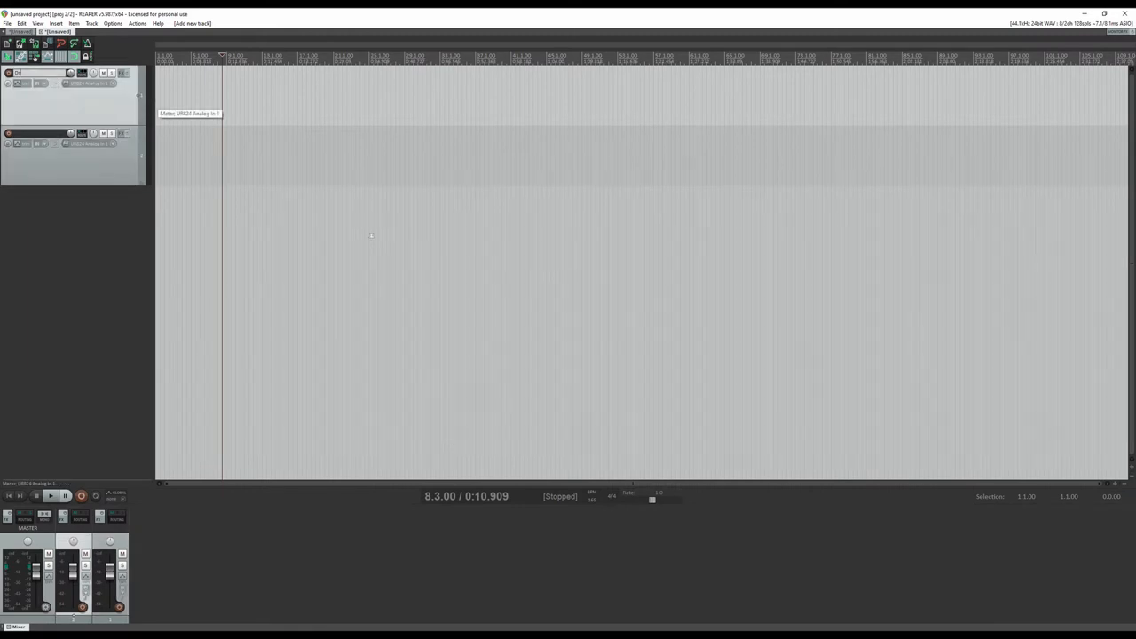
- Name the first track 'Drum Recording Kick' and the second 'MIDI Receive'
text(Drum Record)
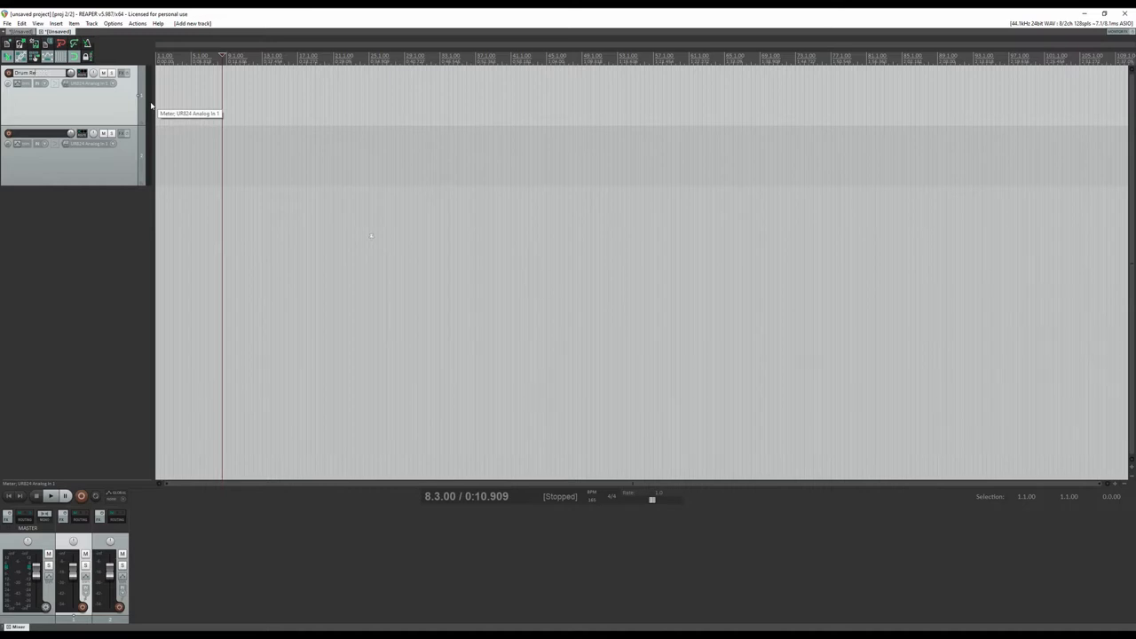
text(Drum Recording Kick)
click(37, 133)
text(MIDI Receive)
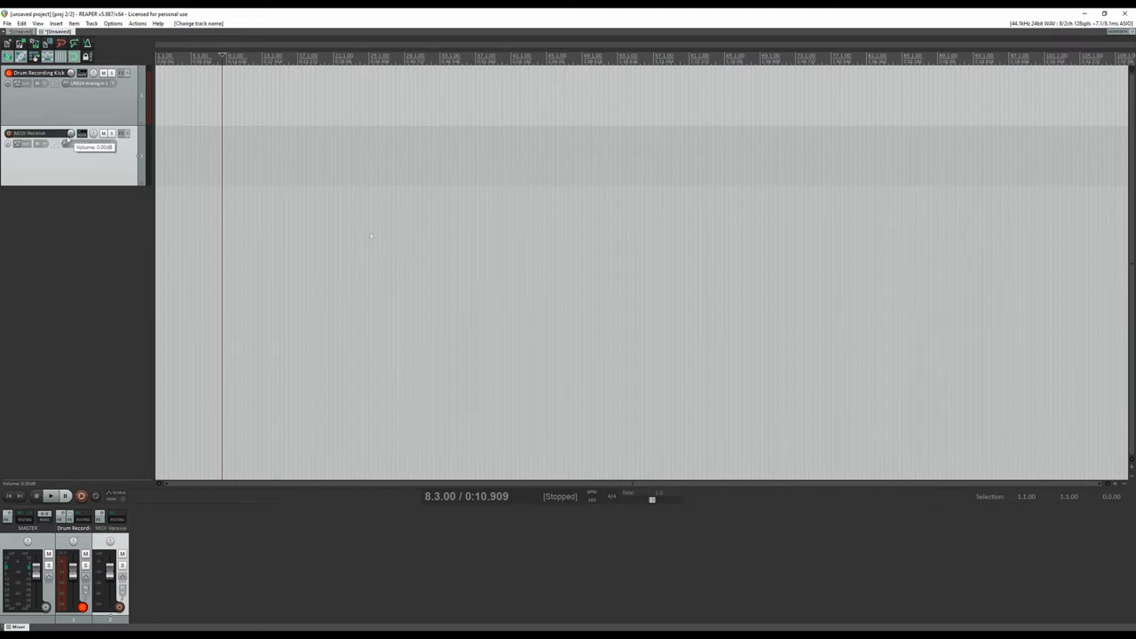
mouse_move(82, 73)
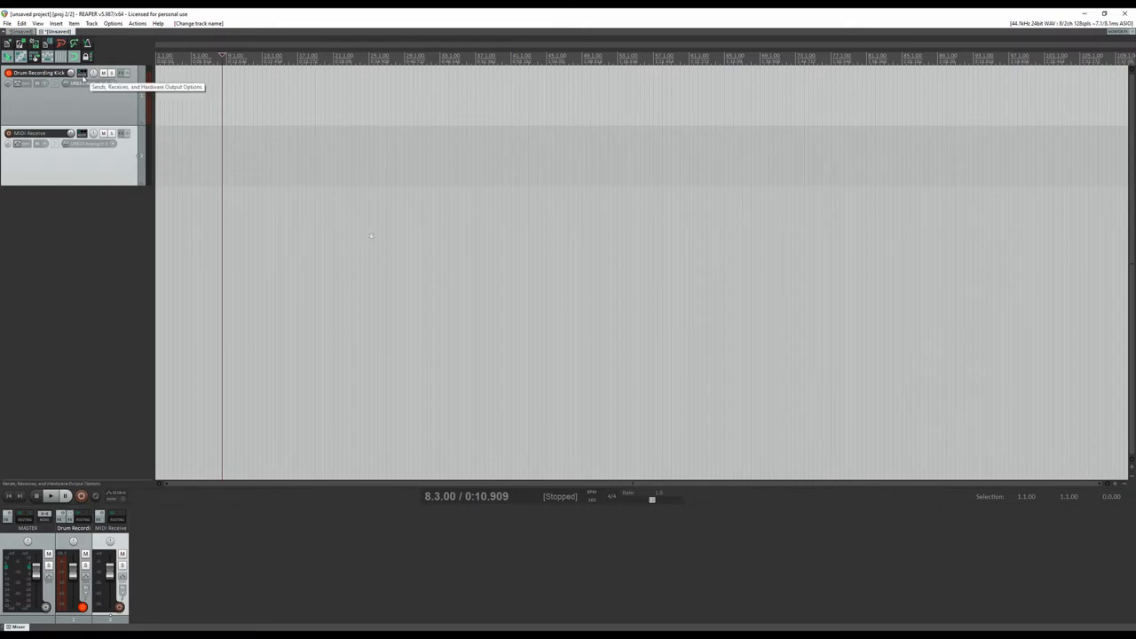
- Add a send from Drum Recording Kick to MIDI Receive and close the routing window
click(71, 73)
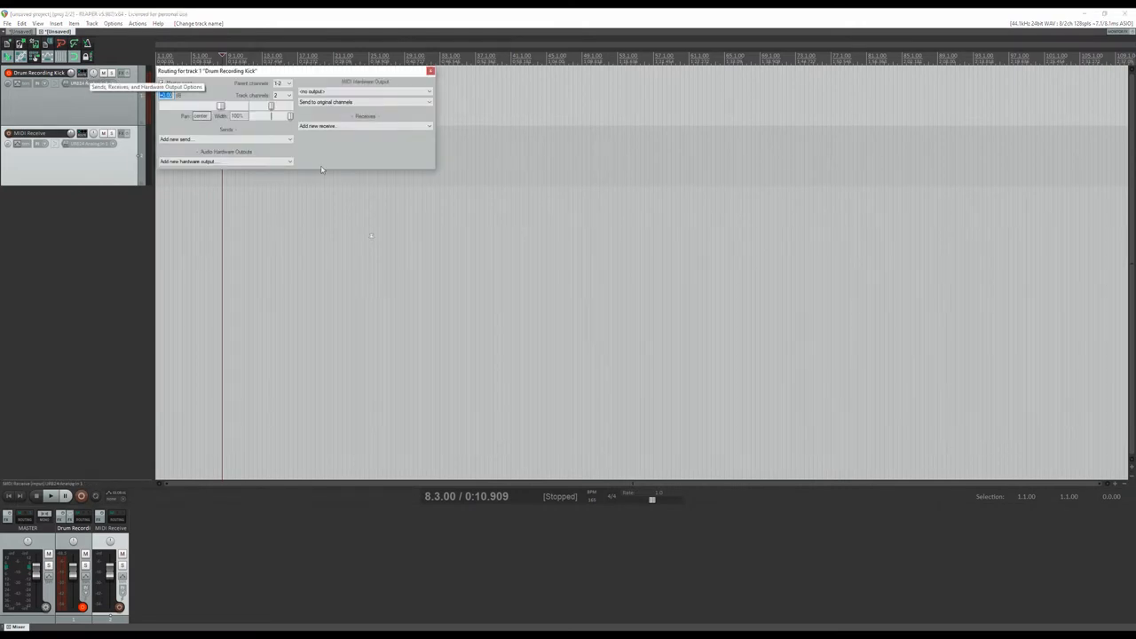
click(223, 138)
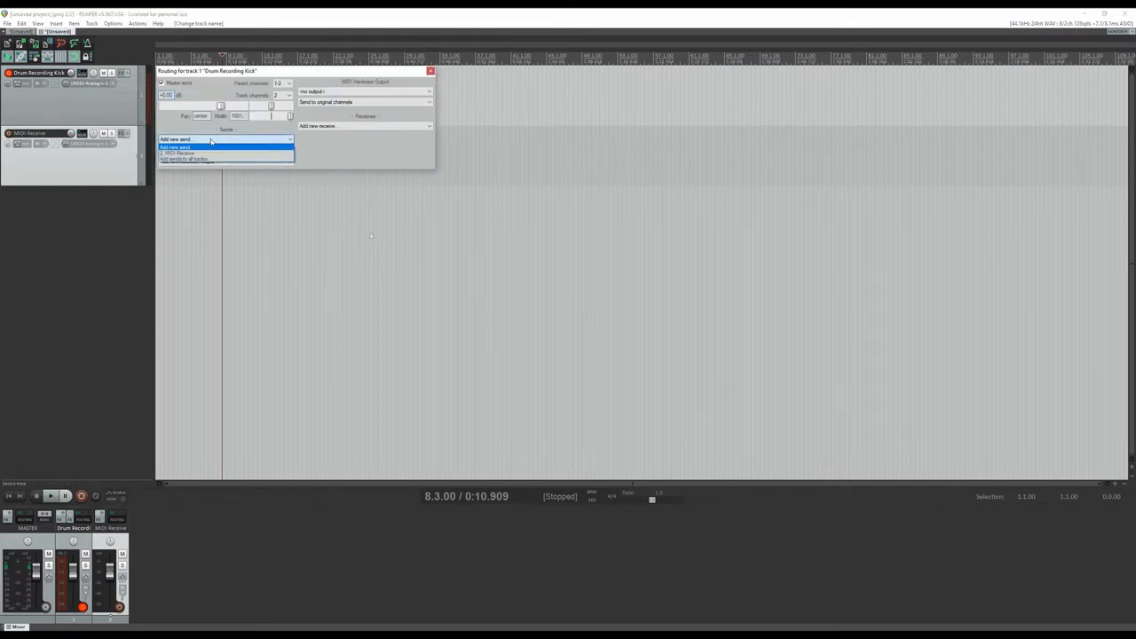
click(181, 153)
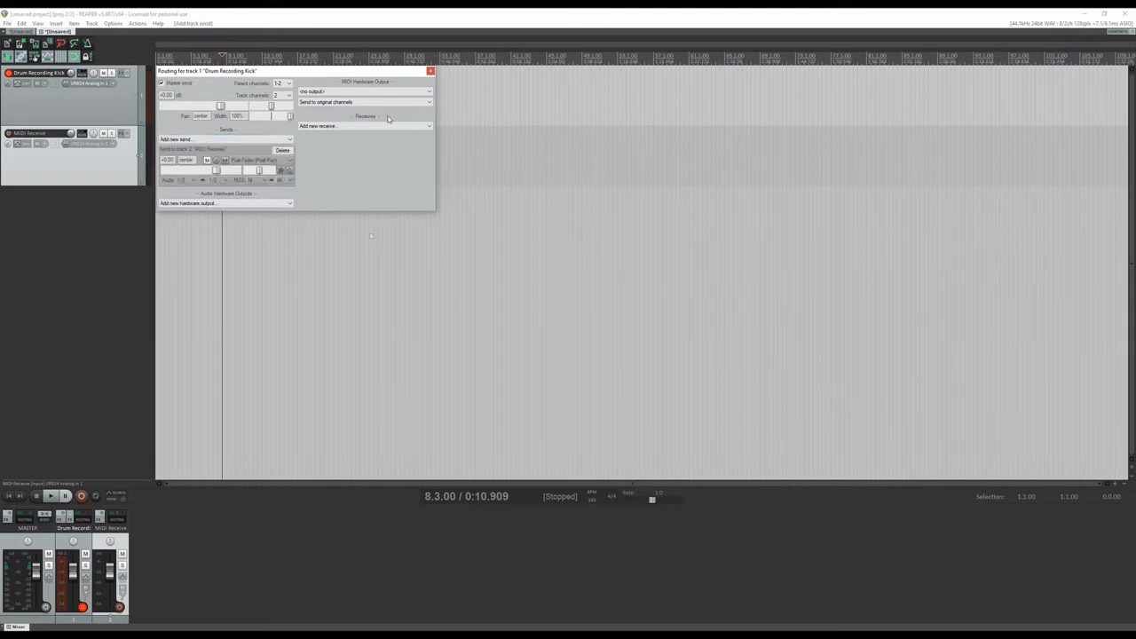
click(430, 71)
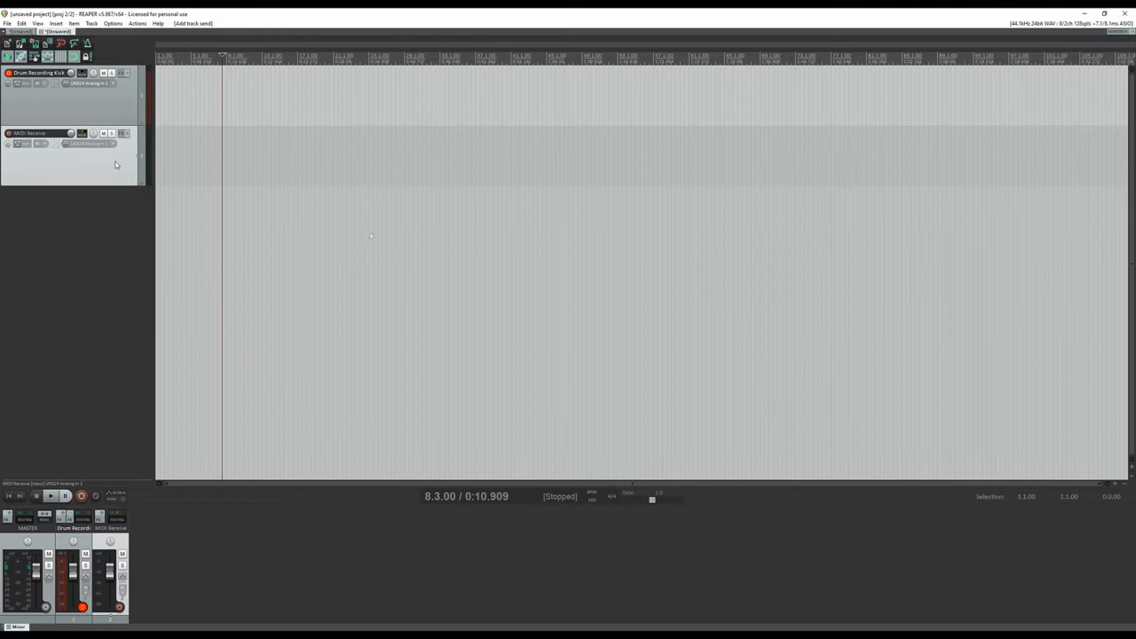
mouse_move(124, 135)
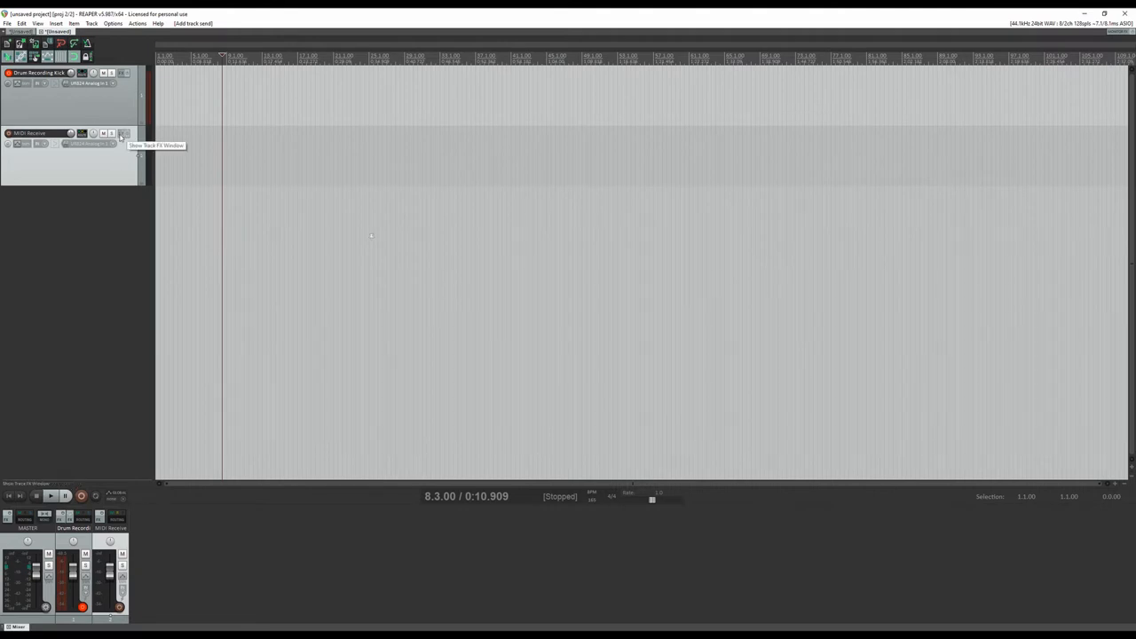
- Add JS: Audio To MIDI Drum Trigger to MIDI Receive's FX chain and begin adding another plugin
click(92, 133)
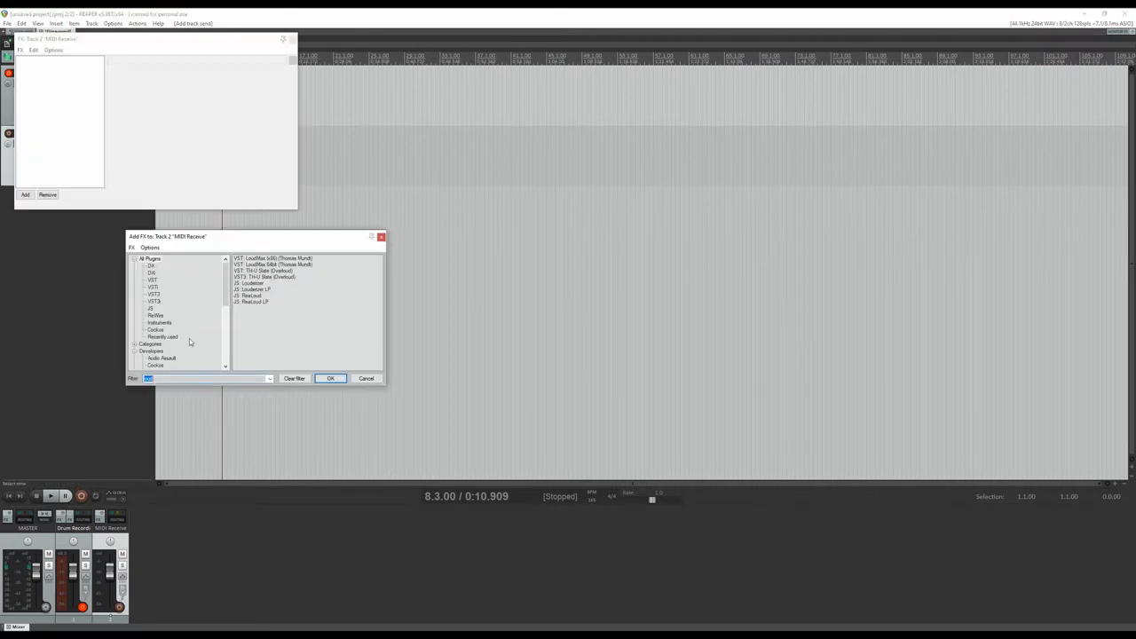
text(MIDI)
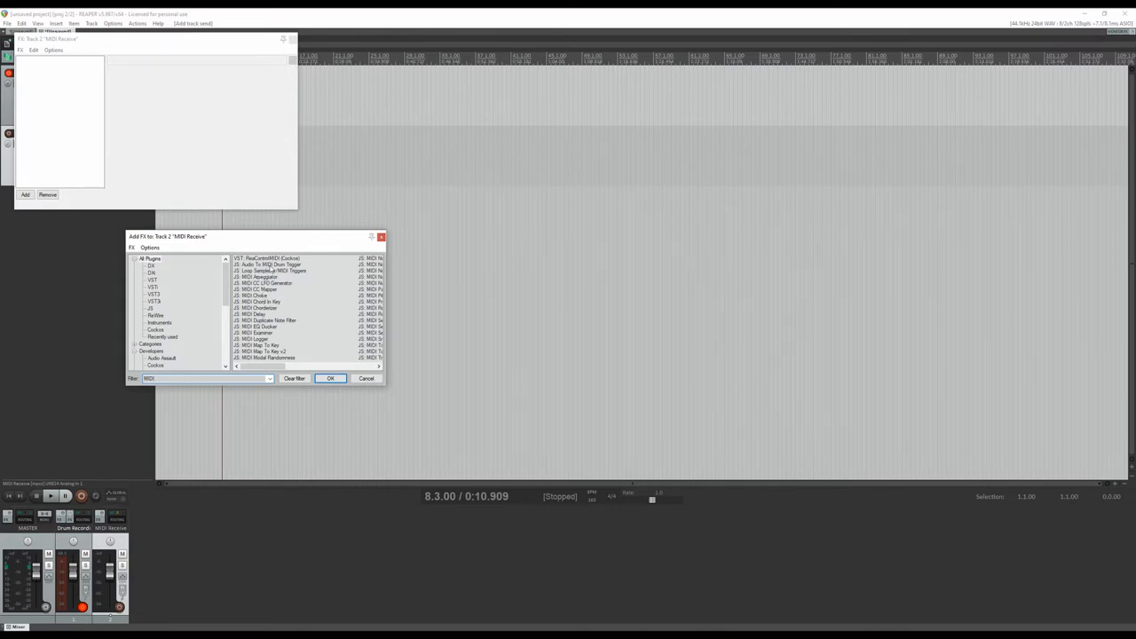
click(330, 378)
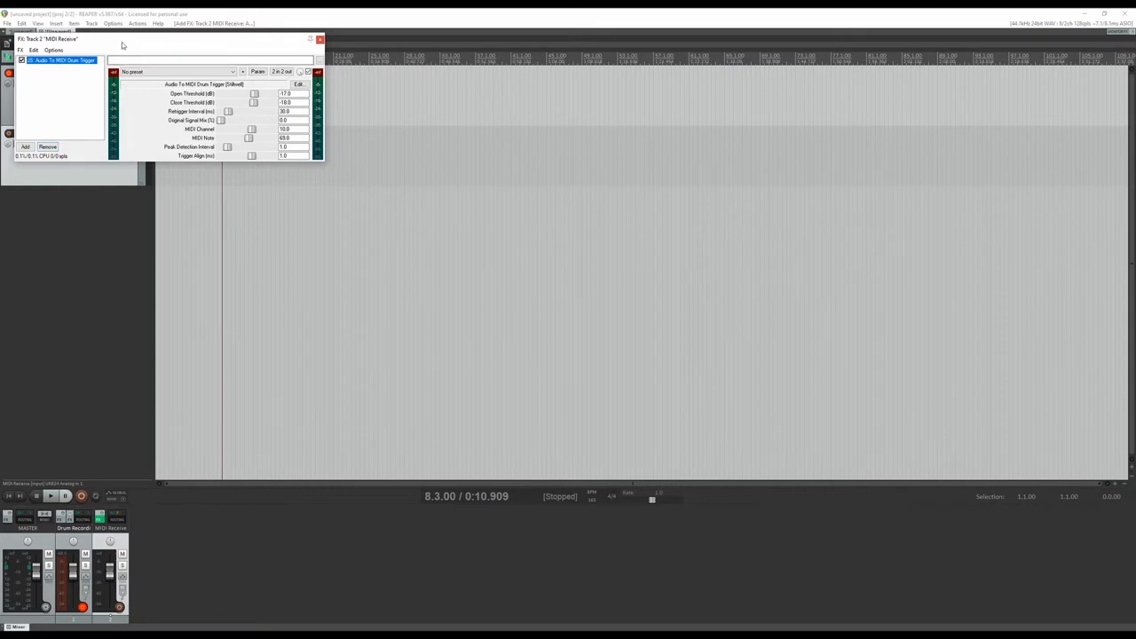
drag(46, 39, 223, 183)
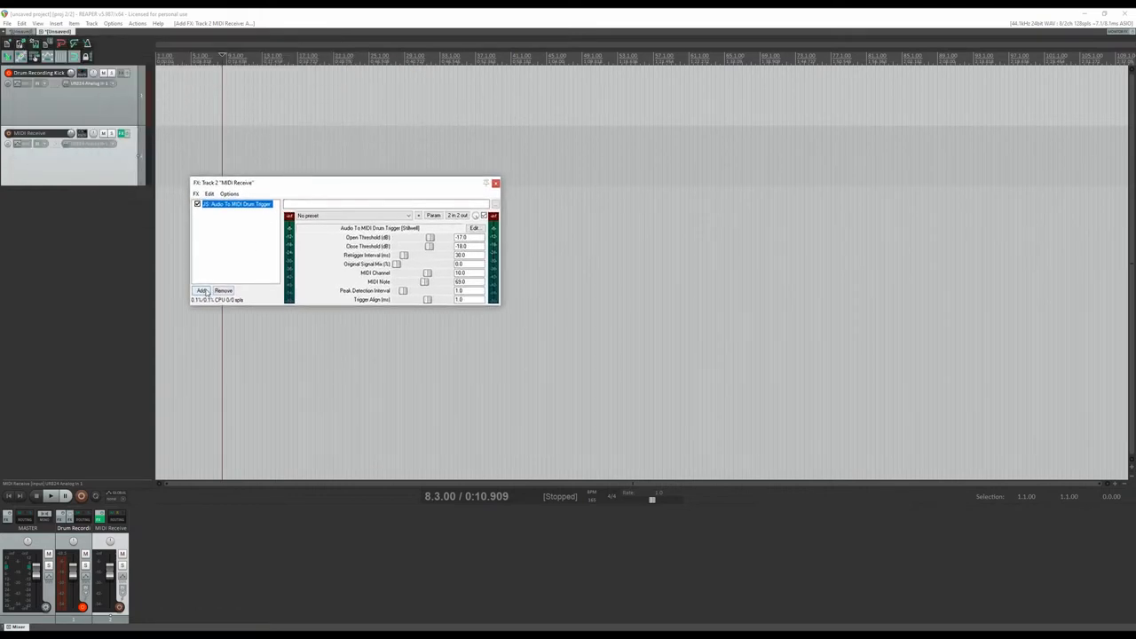
click(203, 291)
text(SSD)
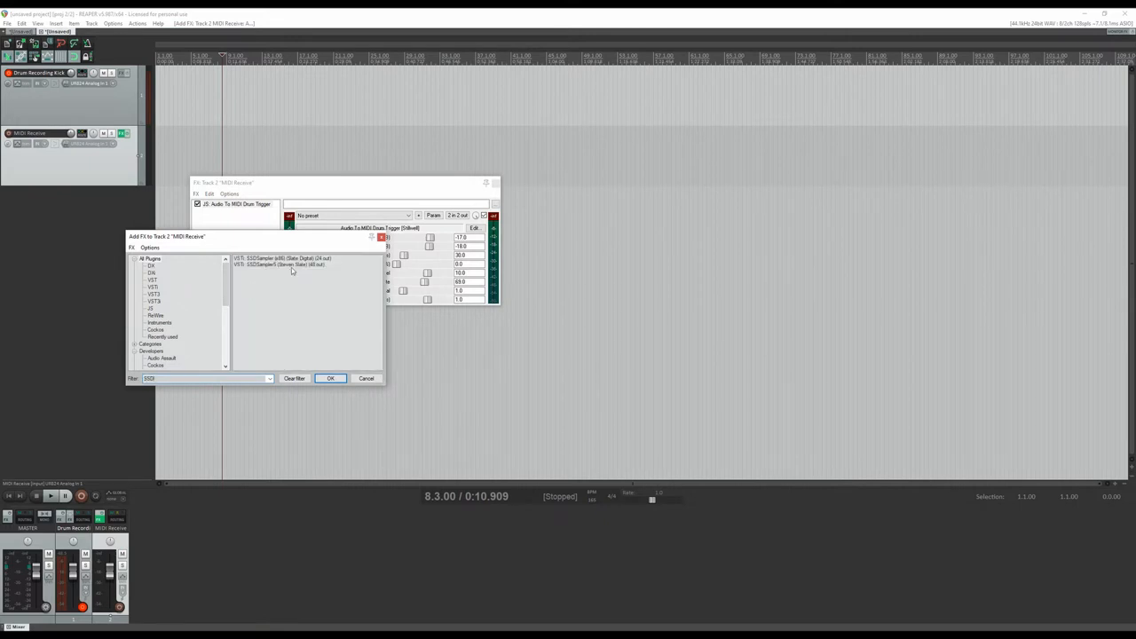
- Add the SSD5 sampler VSTi after the drum trigger and load a drum kit preset
click(277, 265)
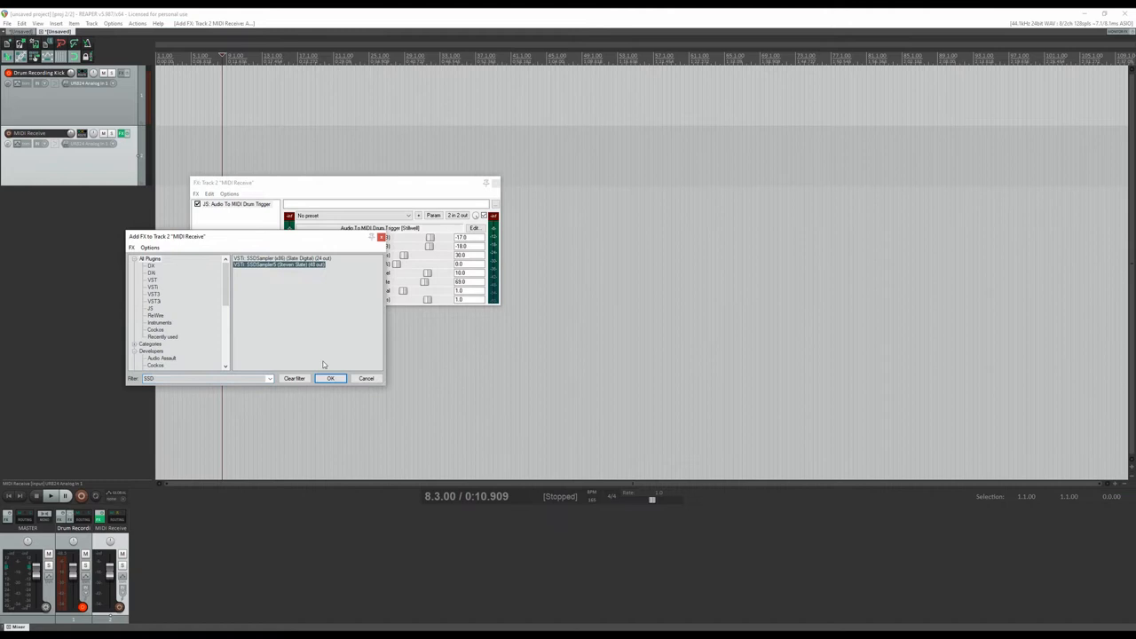
click(330, 378)
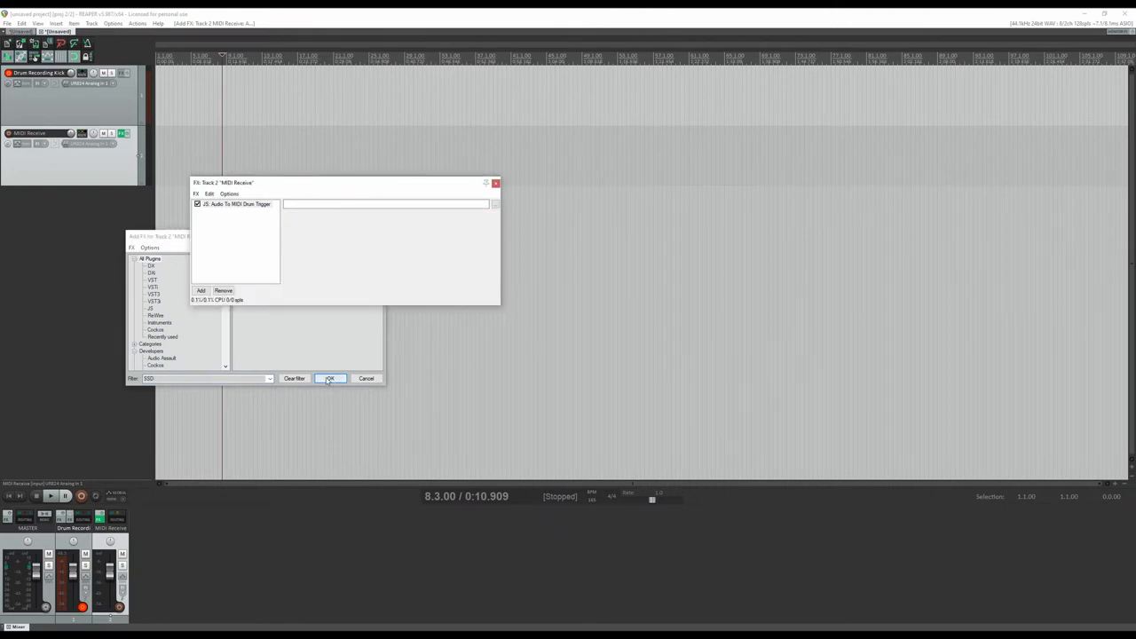
click(330, 378)
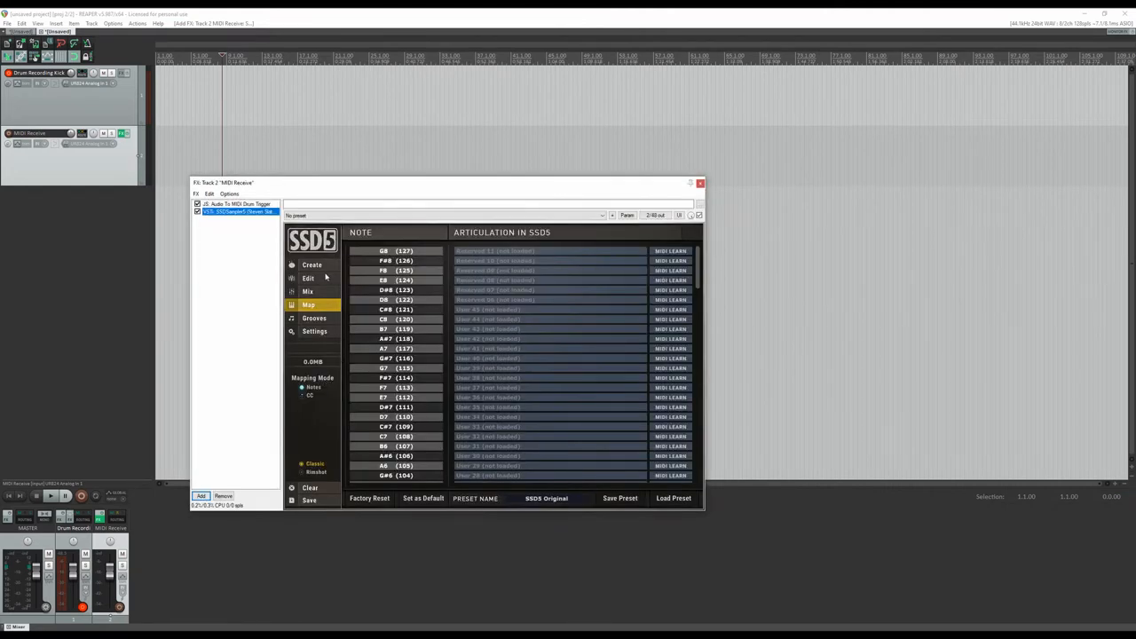
click(312, 265)
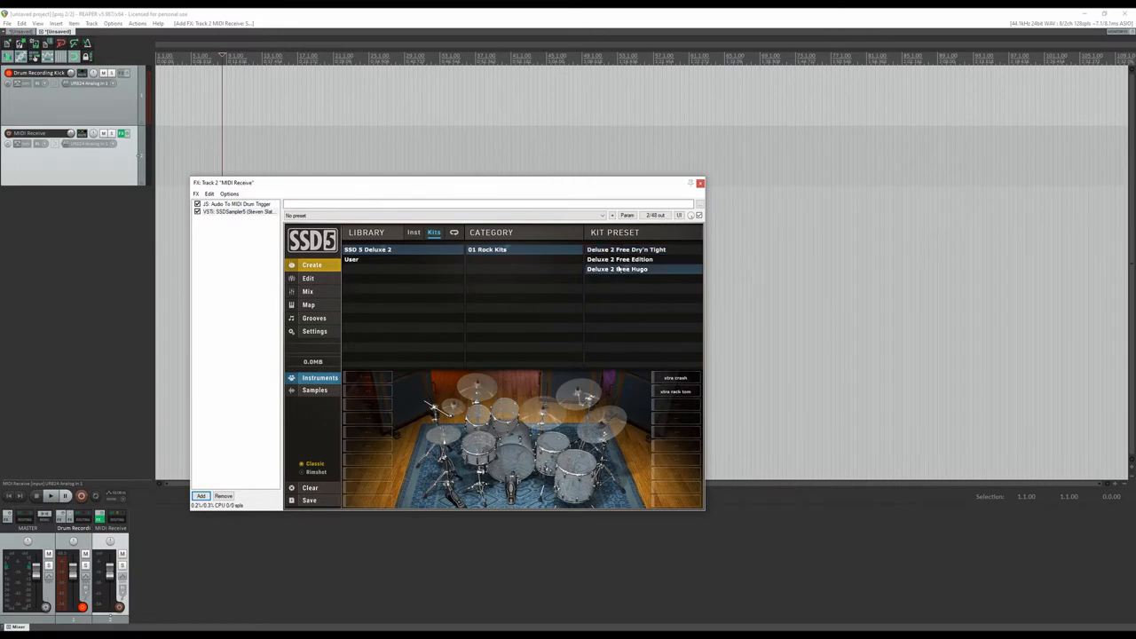
click(618, 269)
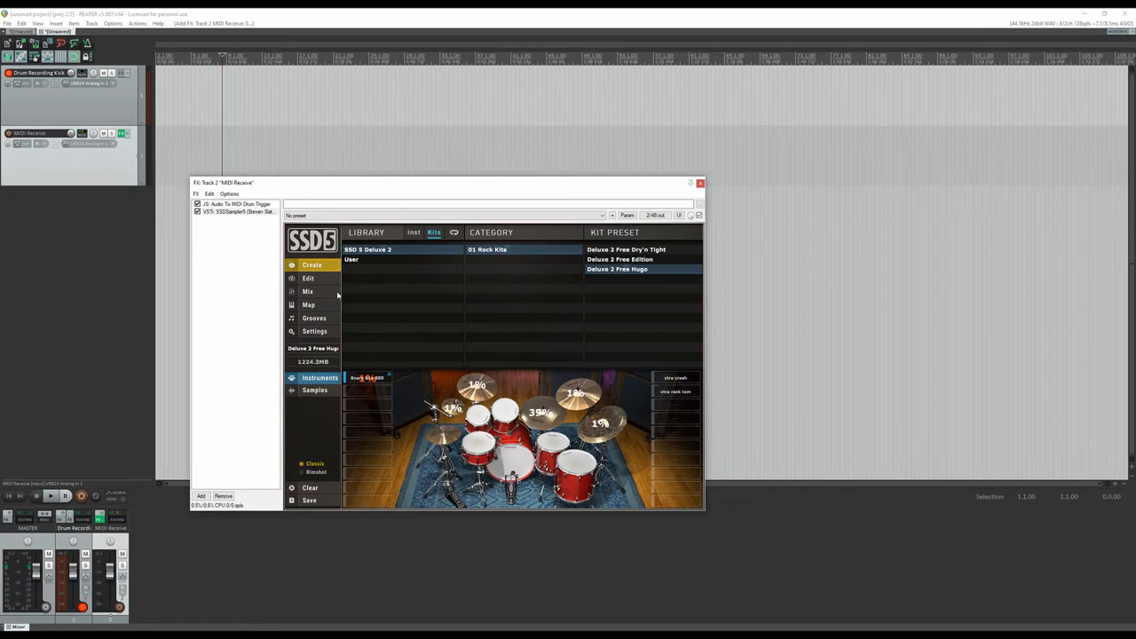
- Review SSD5's note mapping list, then return to the drum trigger in the chain
click(309, 306)
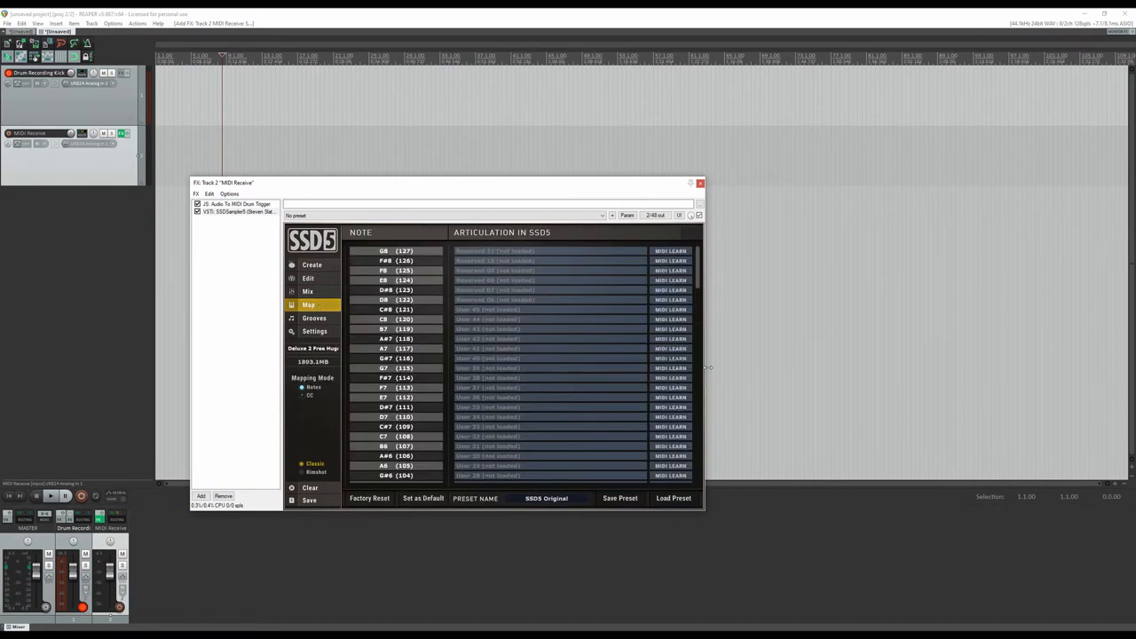
scroll(down, 3)
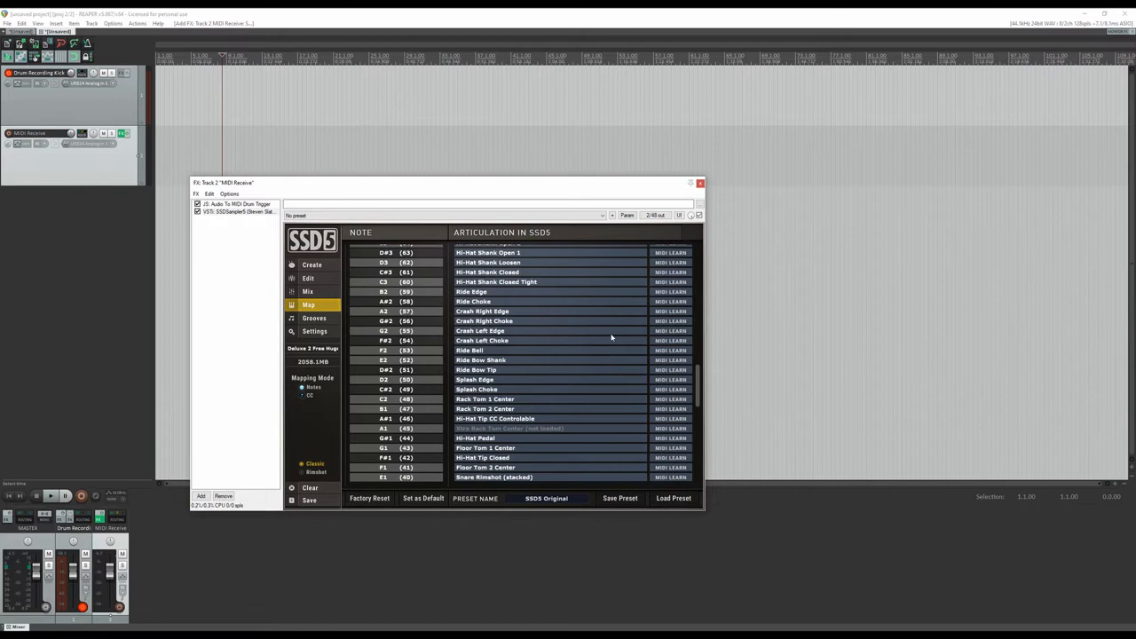
scroll(down, 3)
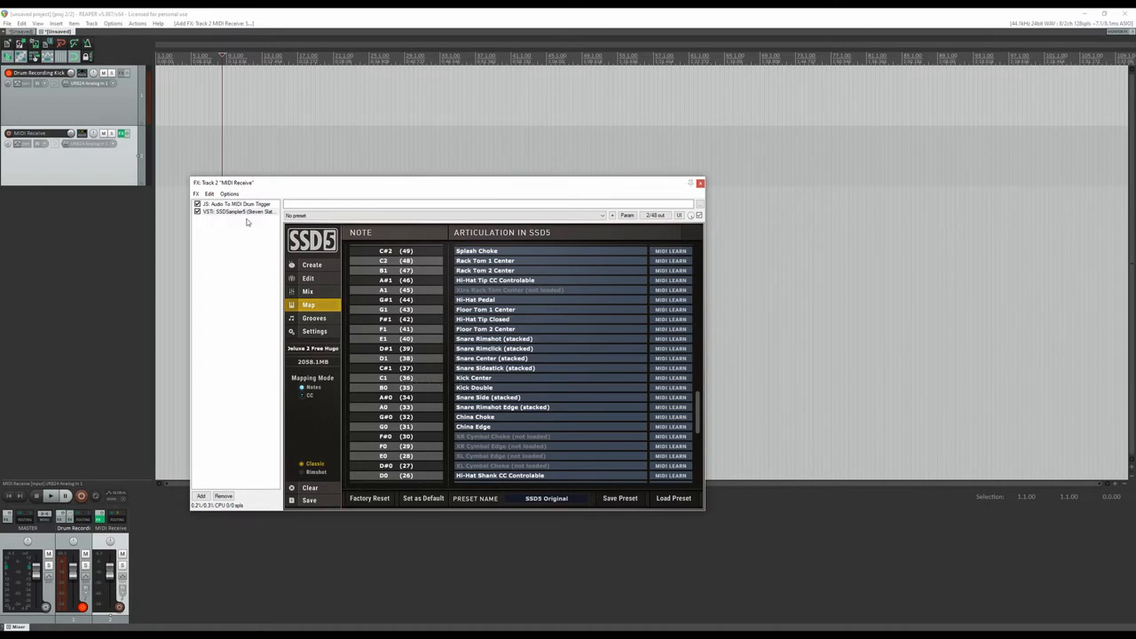
click(237, 205)
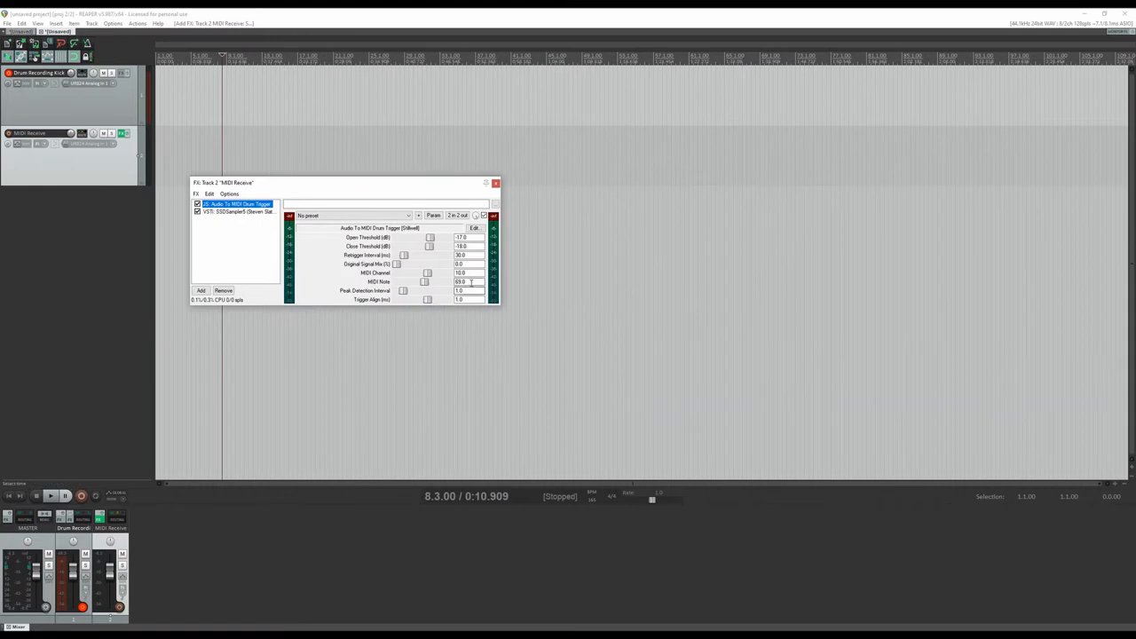
- Edit the drum trigger's MIDI Note value and close the MIDI Receive FX window
click(468, 280)
text(36)
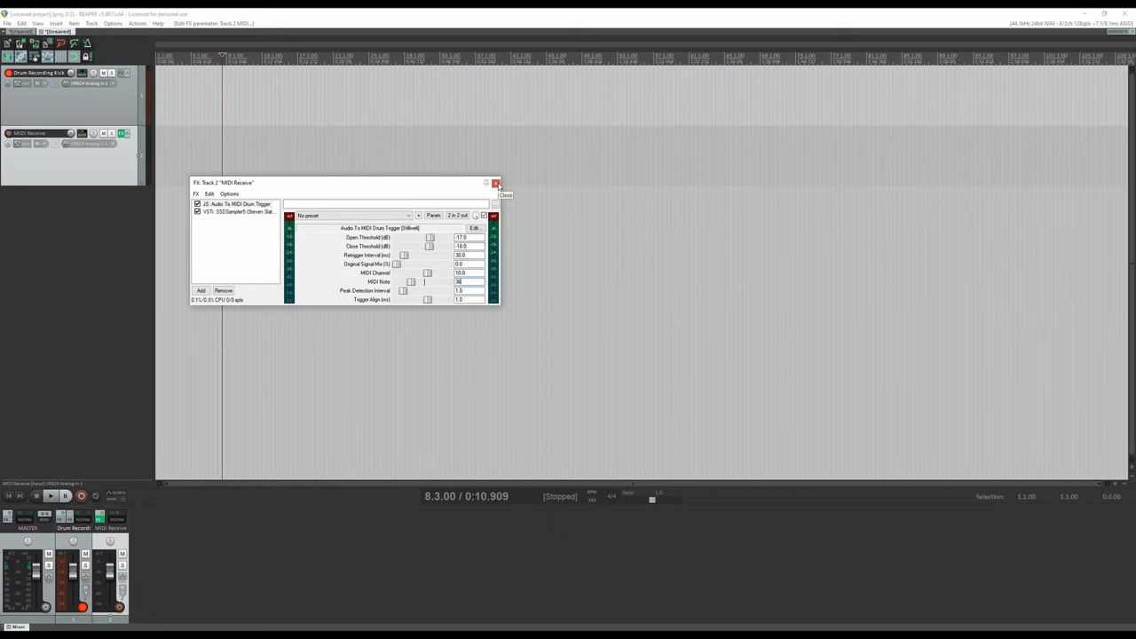
click(497, 183)
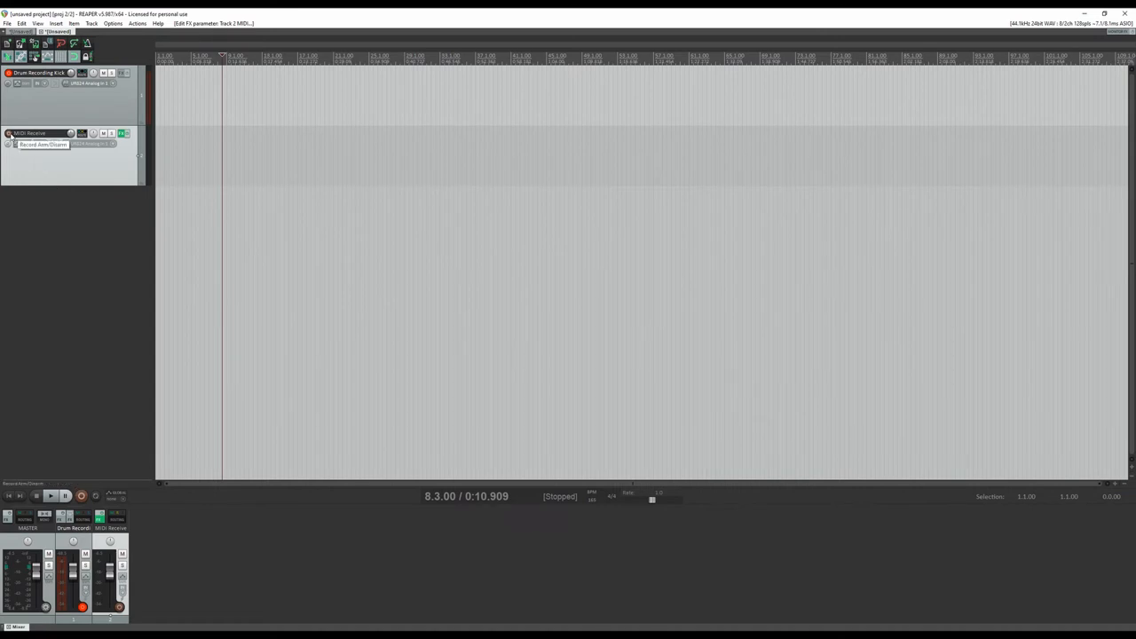
- Set MIDI Receive's record input to MIDI > All MIDI Inputs > All channels
click(11, 133)
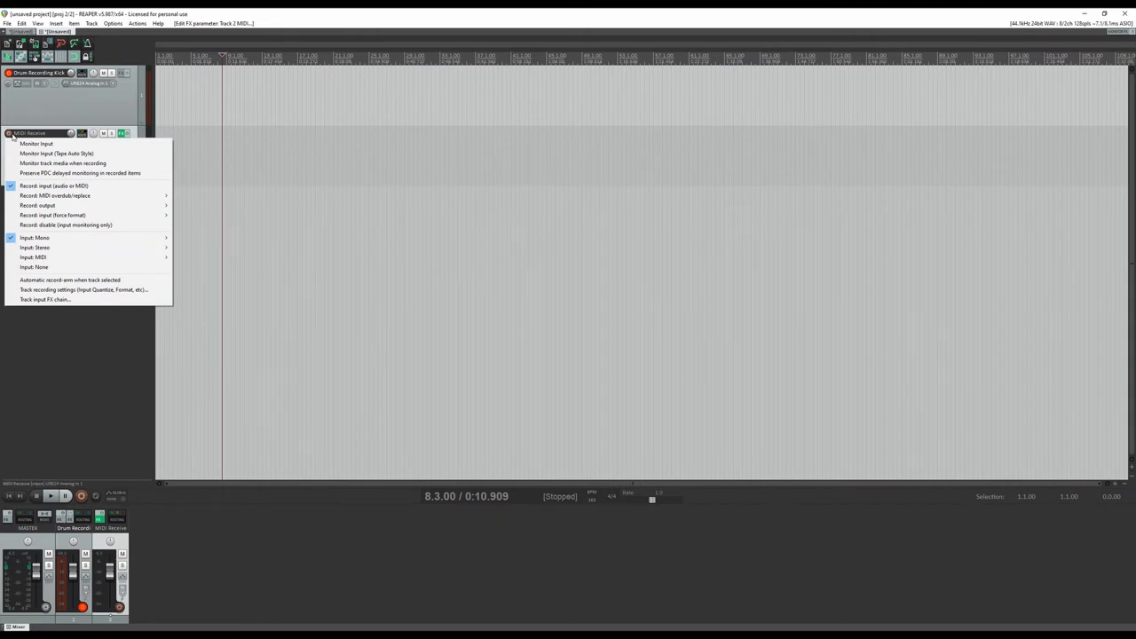
mouse_move(64, 247)
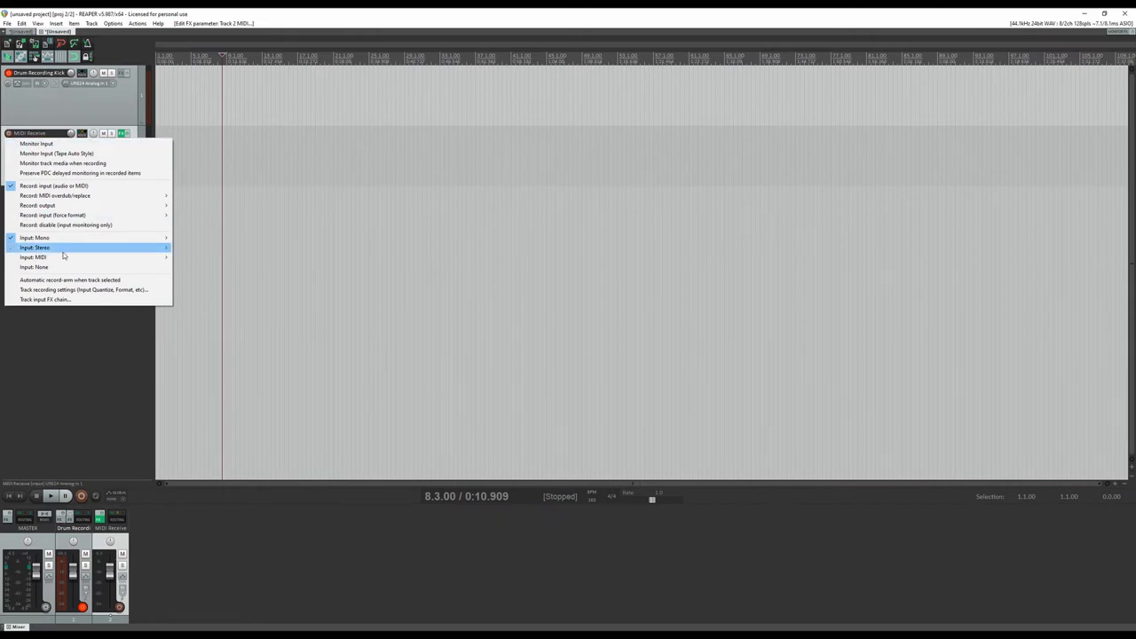
mouse_move(36, 255)
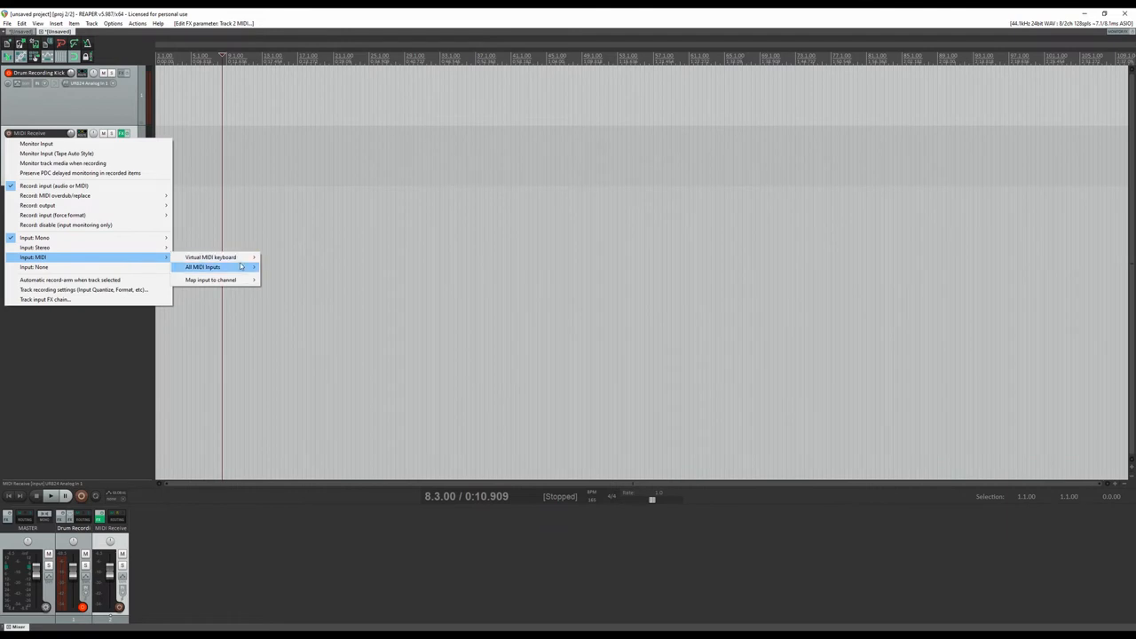
click(203, 266)
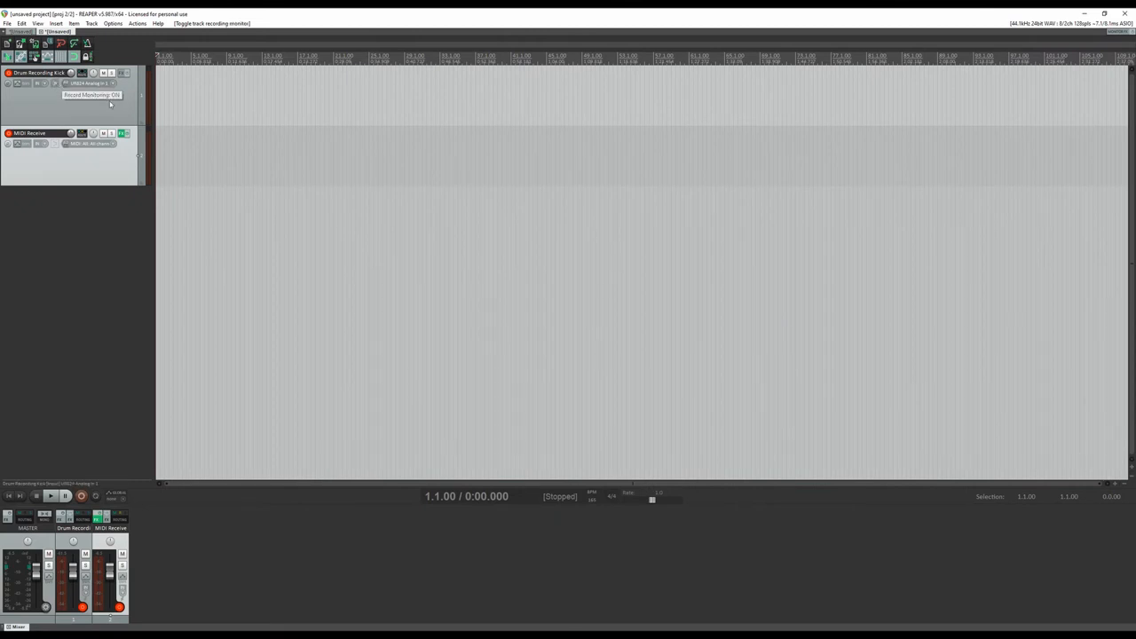
mouse_move(169, 169)
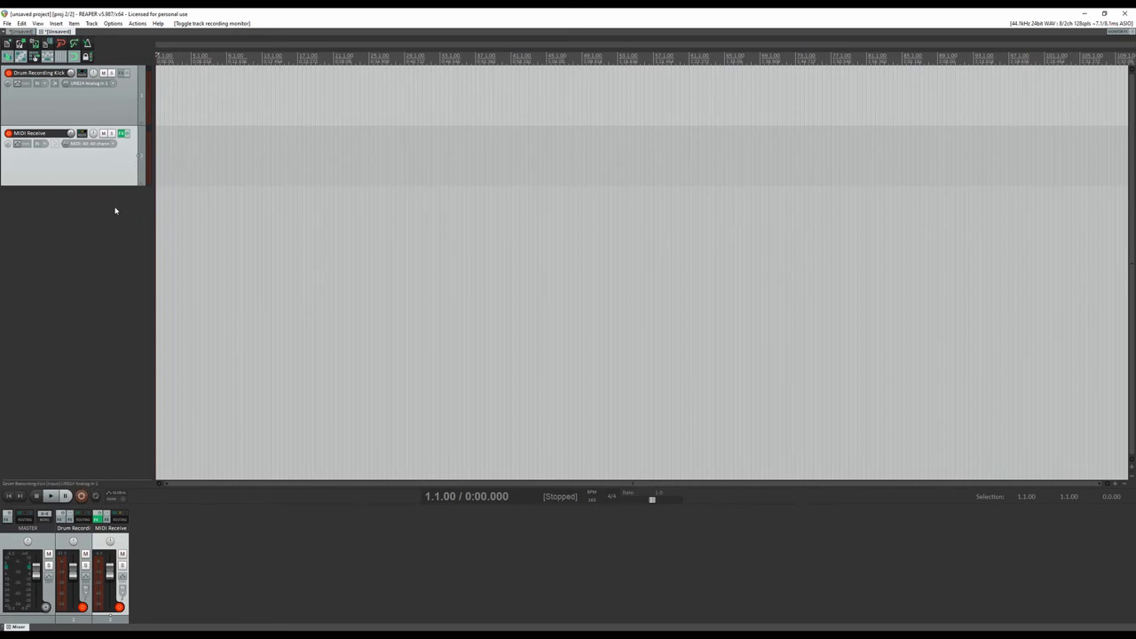
mouse_move(121, 102)
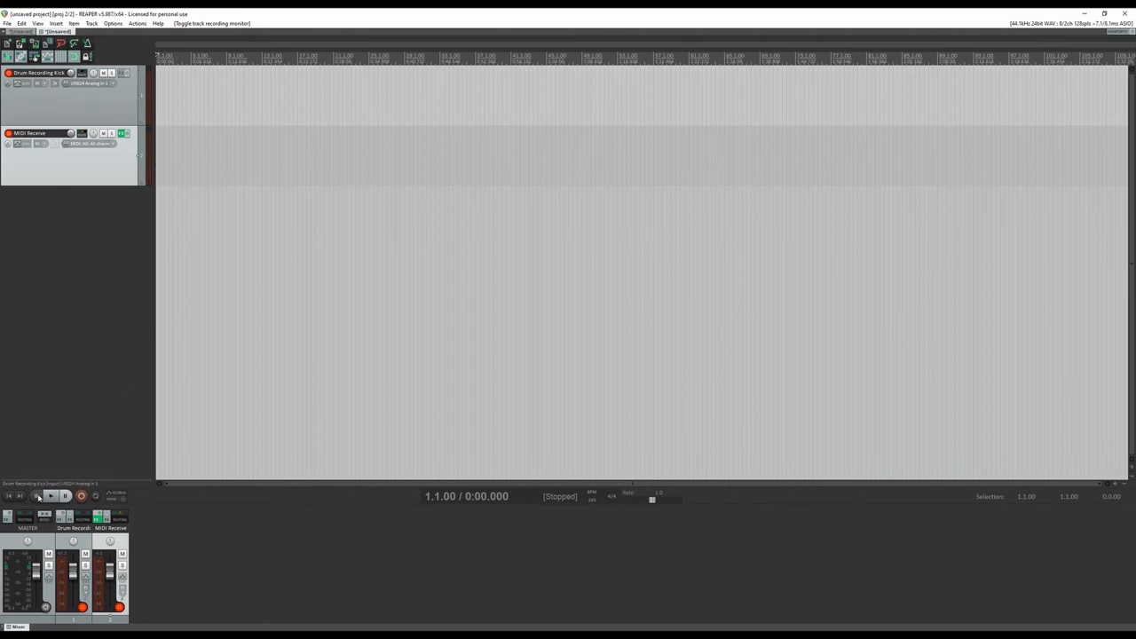
- Play back the recorded drum take on the Drum Recording Kick track
click(50, 495)
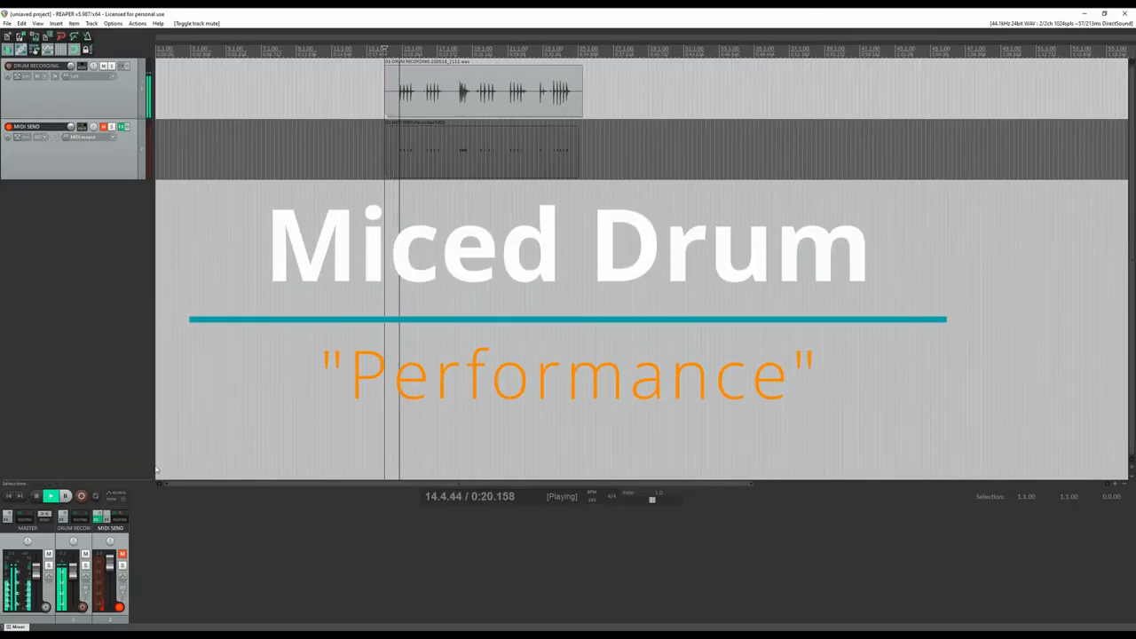